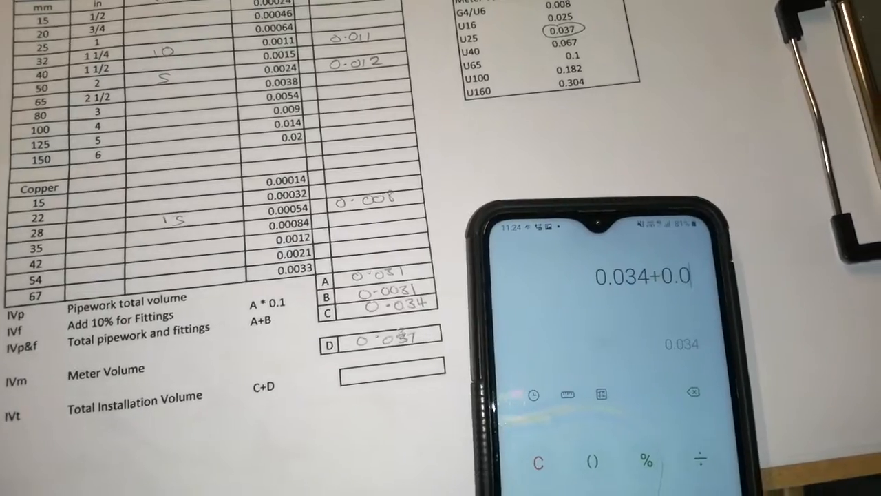
pyautogui.write('3')
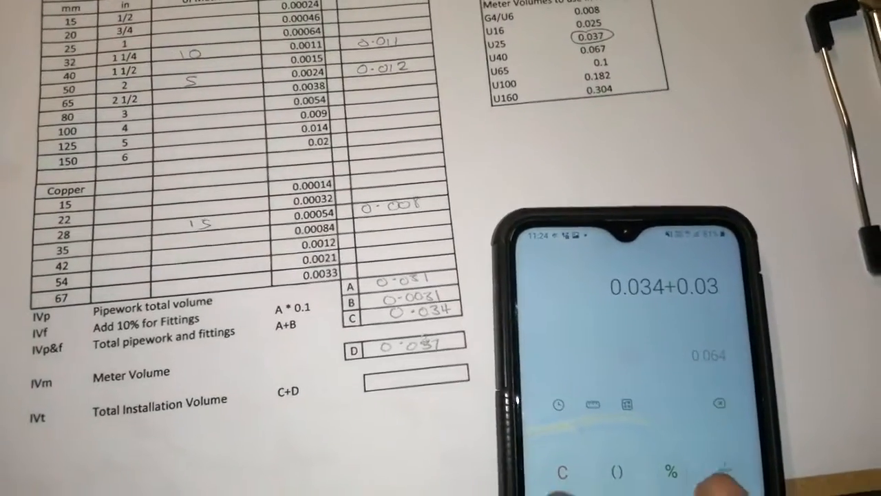